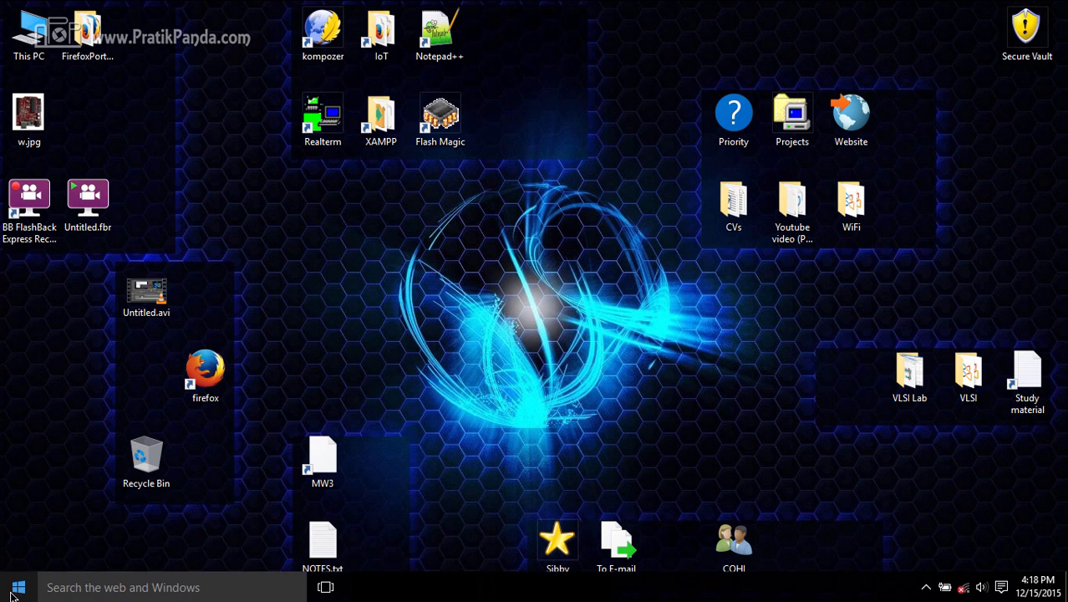
- Reach Control Panel's Power Options from the battery icon's menu
{"action": "left_click", "coordinate": [16, 587]}
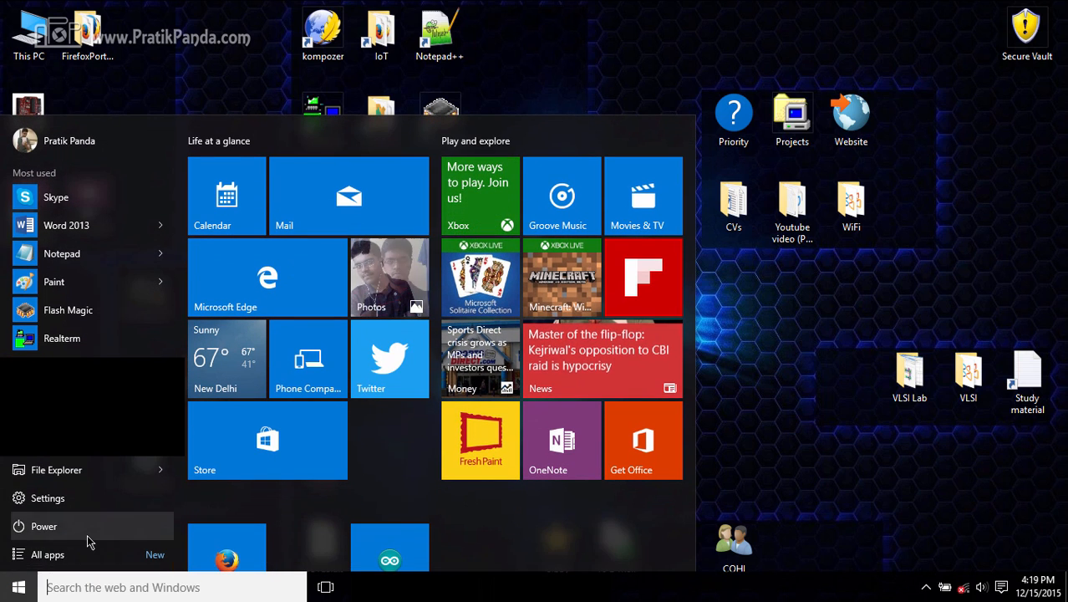
{"action": "left_click", "coordinate": [43, 525]}
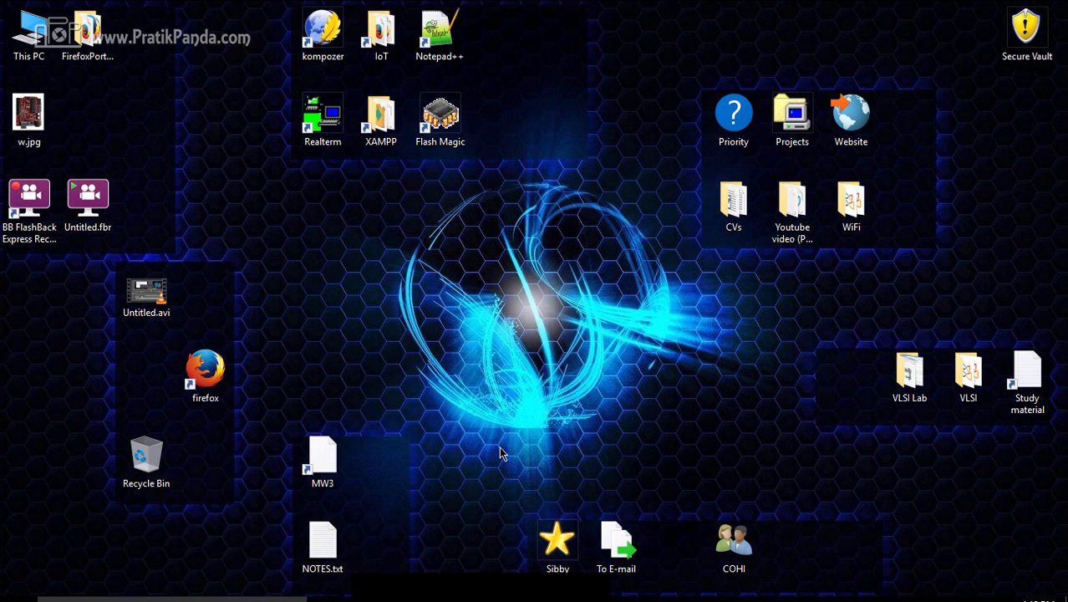
{"action": "mouse_move", "coordinate": [515, 448]}
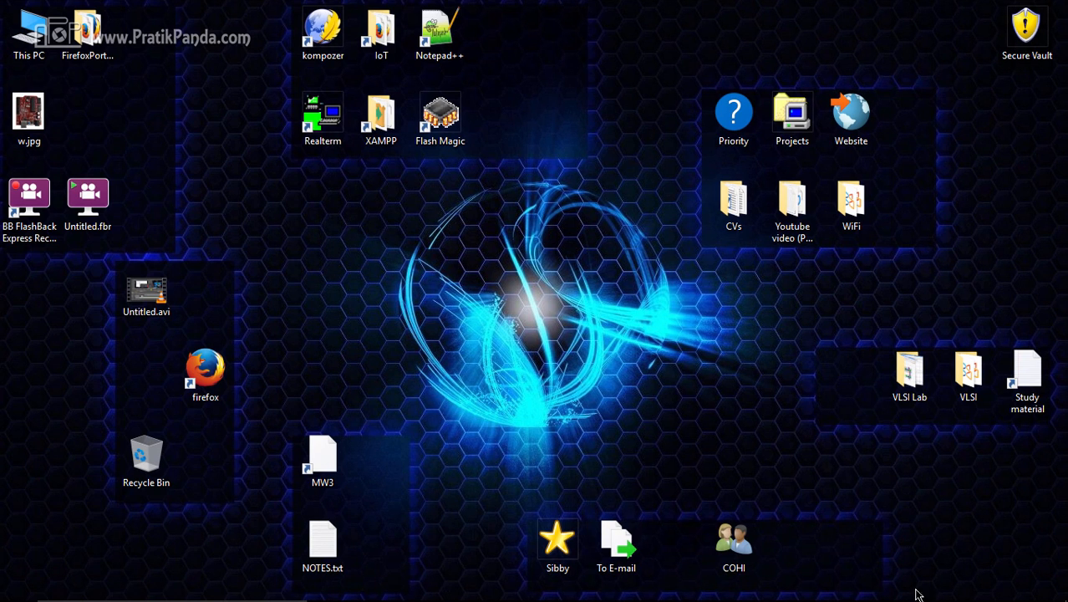
{"action": "left_click", "coordinate": [942, 585]}
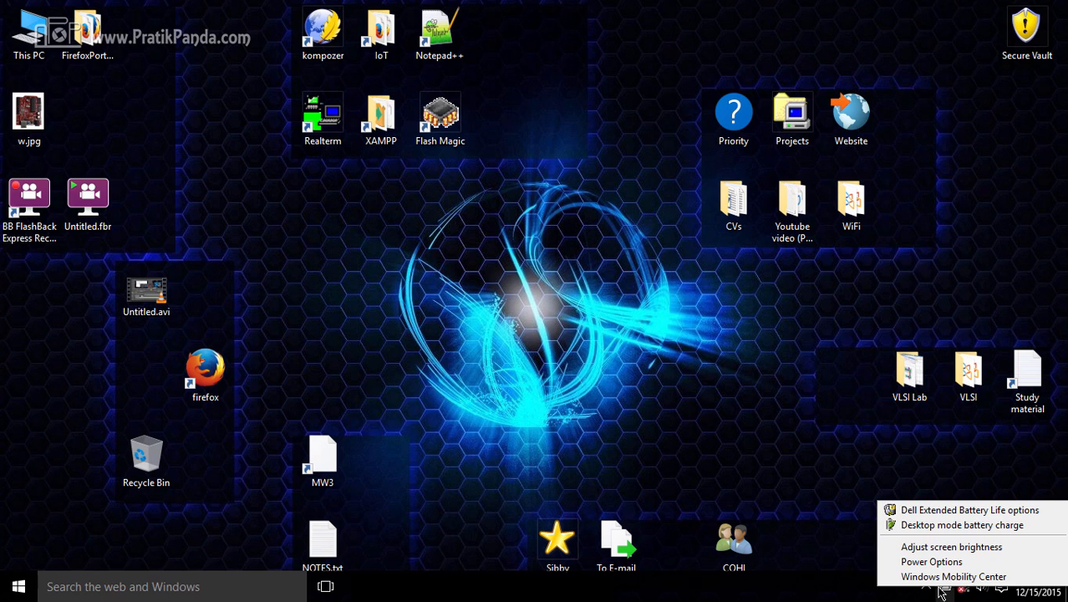
{"action": "left_click", "coordinate": [931, 562]}
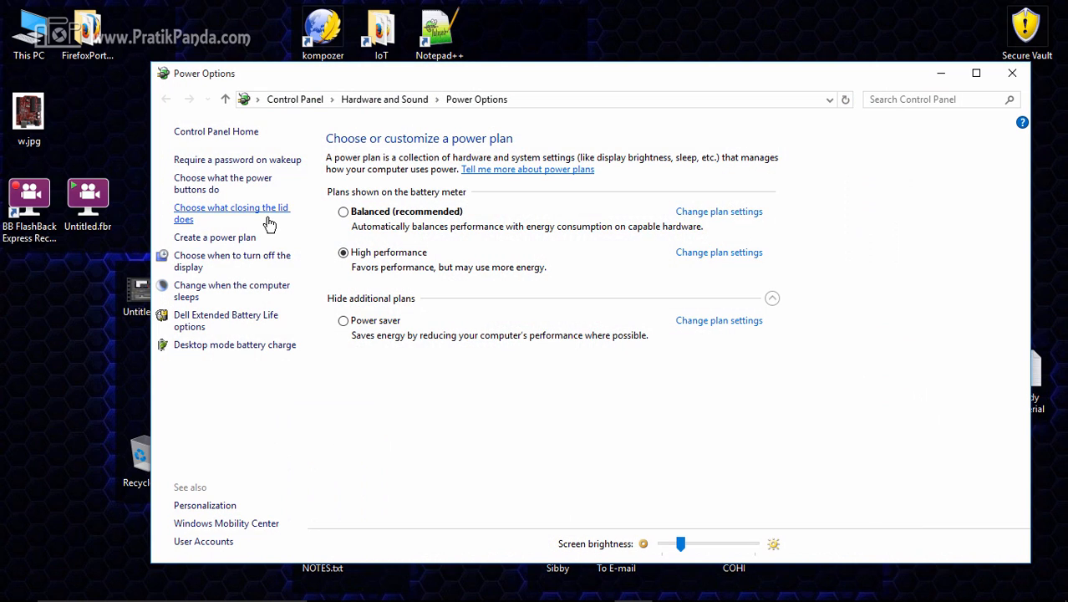
- In the power button and lid settings, uncheck Turn on fast startup and save changes
{"action": "left_click", "coordinate": [231, 214]}
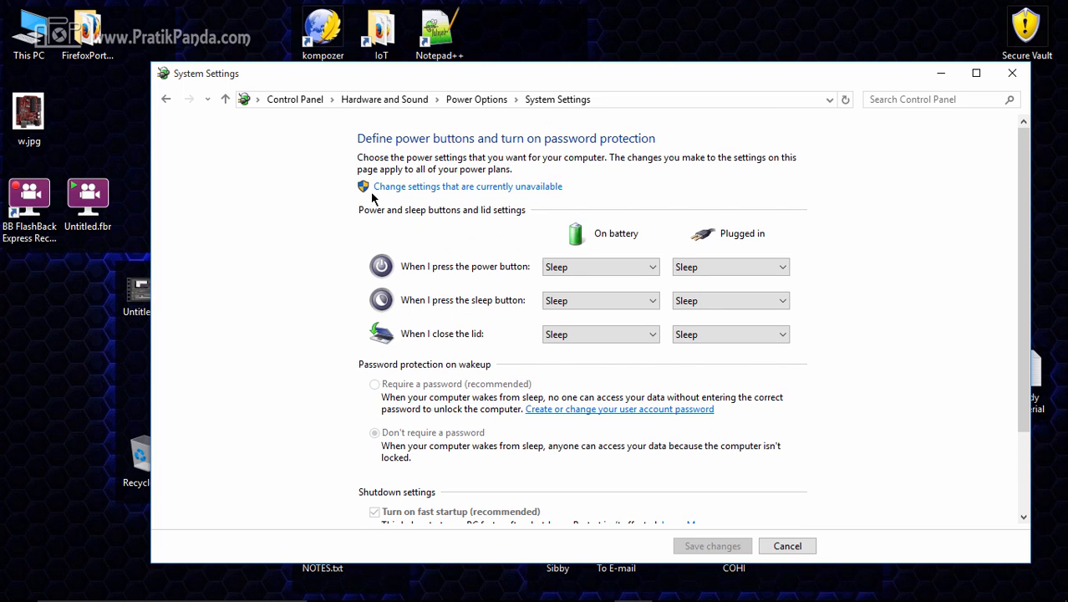
{"action": "left_click", "coordinate": [468, 185]}
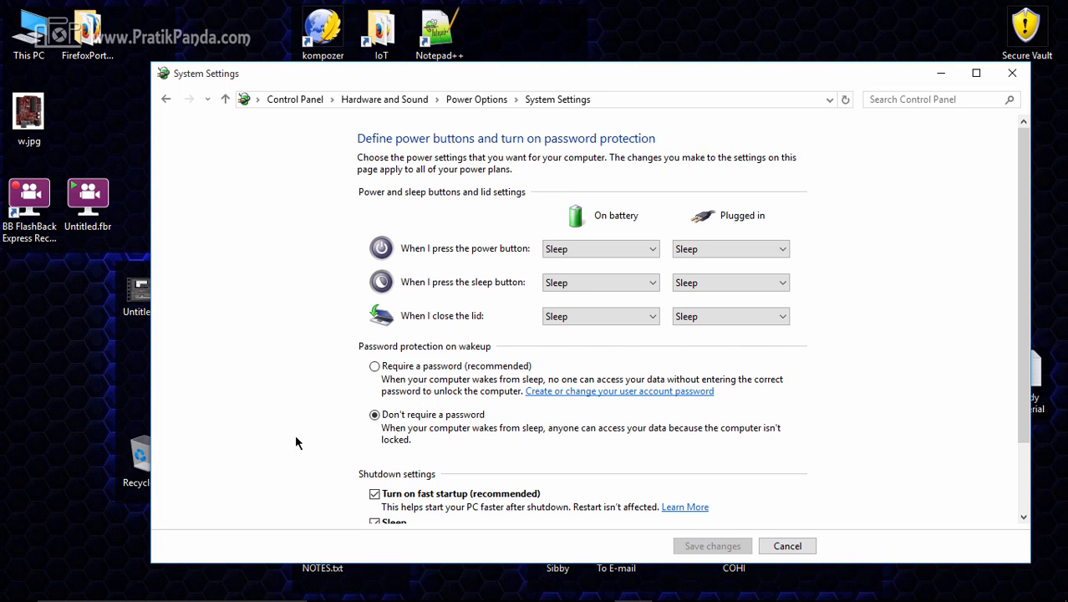
{"action": "left_click", "coordinate": [374, 493]}
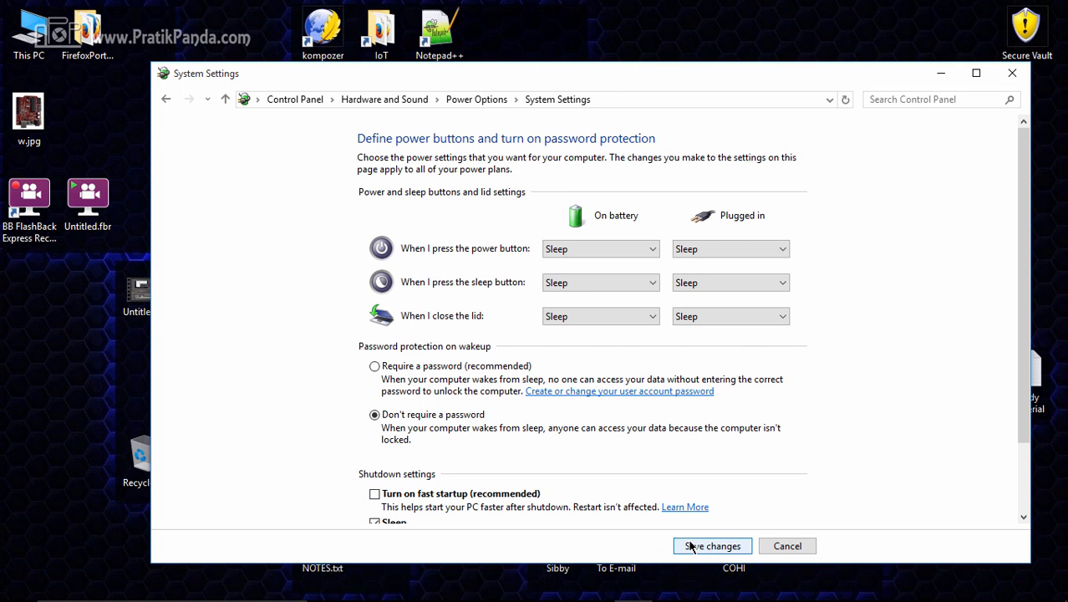
{"action": "left_click", "coordinate": [712, 545]}
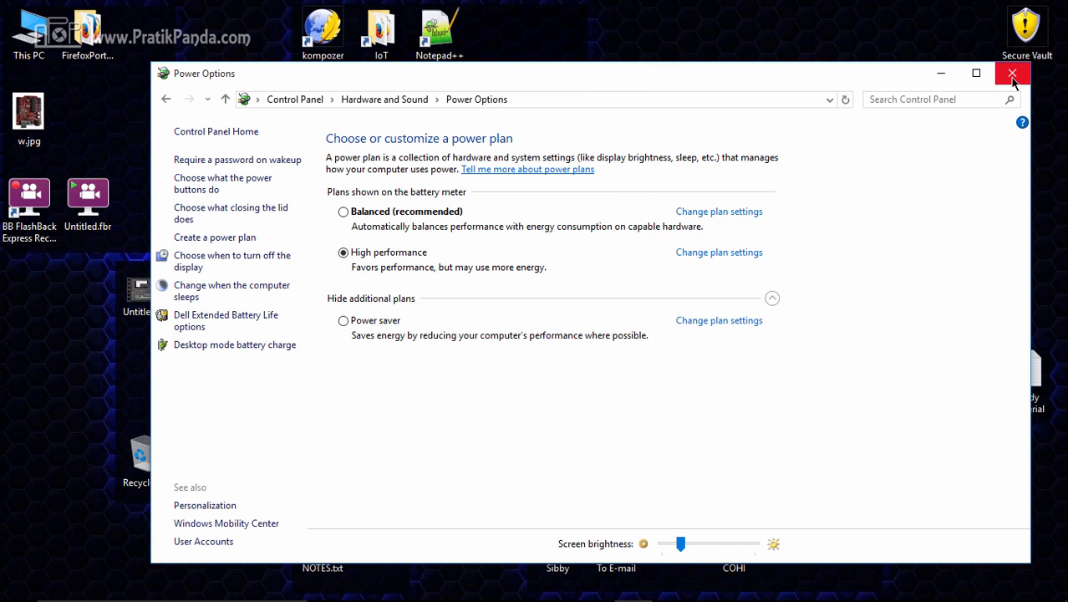
- Close the Power Options window to return to the desktop
{"action": "left_click", "coordinate": [1012, 74]}
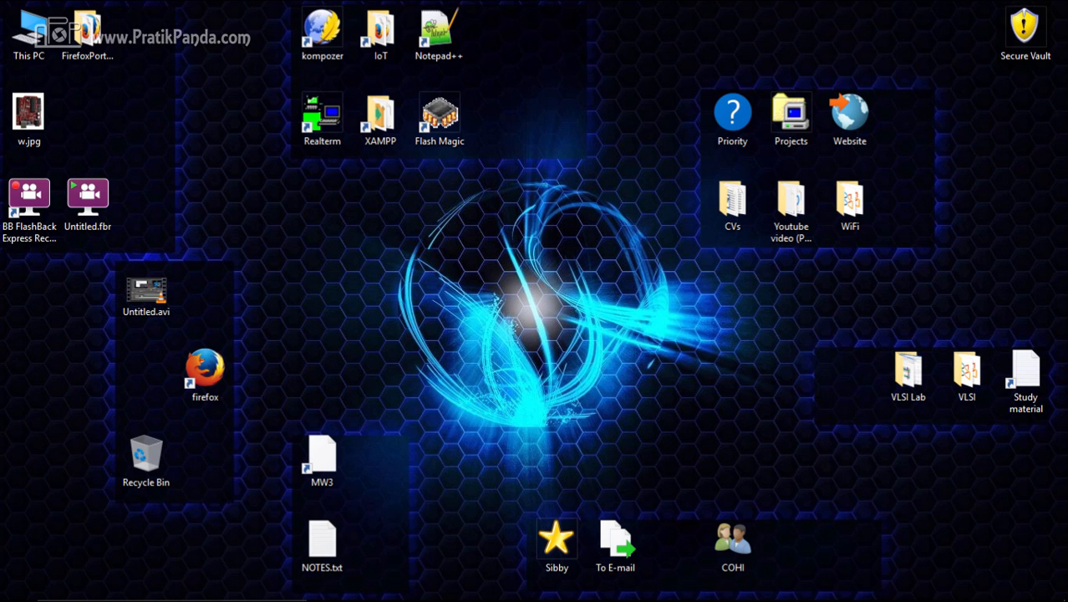
- Launch Firefox and search Google for 'download intel management engine 9'
{"action": "double_click", "coordinate": [87, 25]}
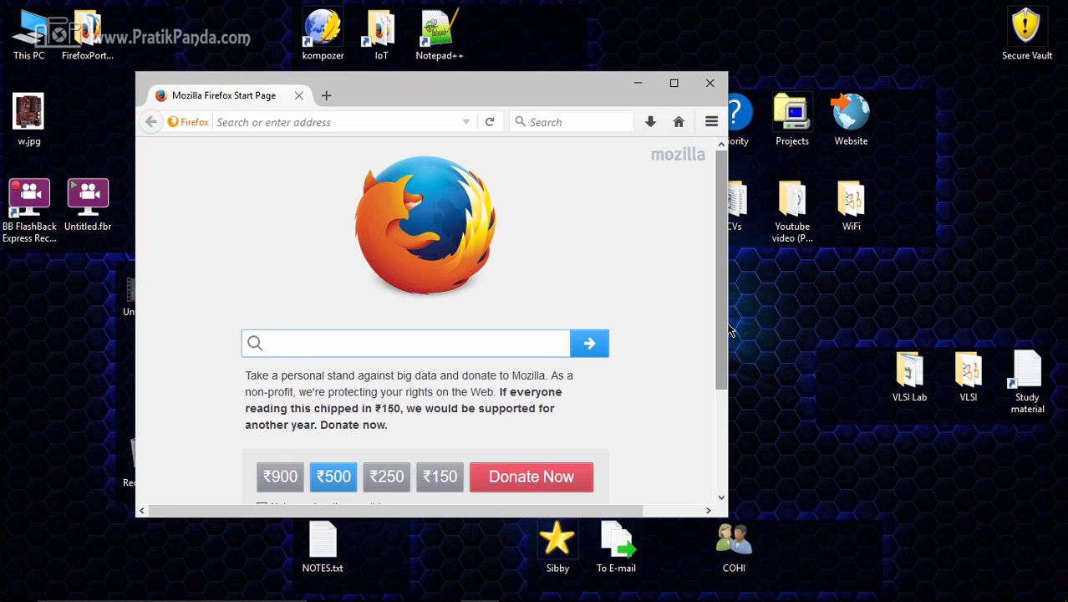
{"action": "left_click", "coordinate": [343, 122]}
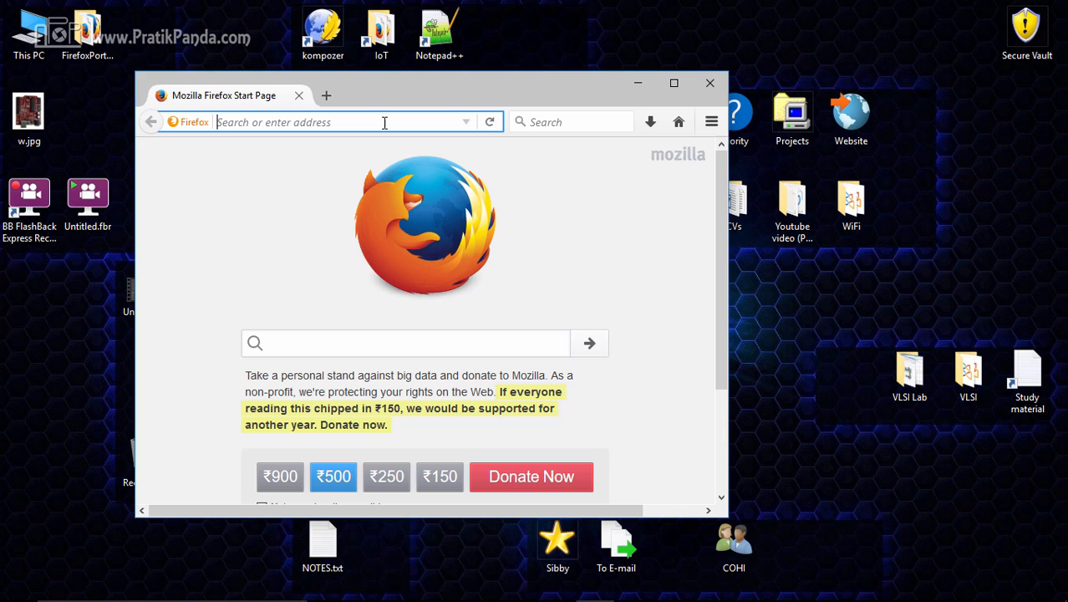
{"action": "type", "text": "do"}
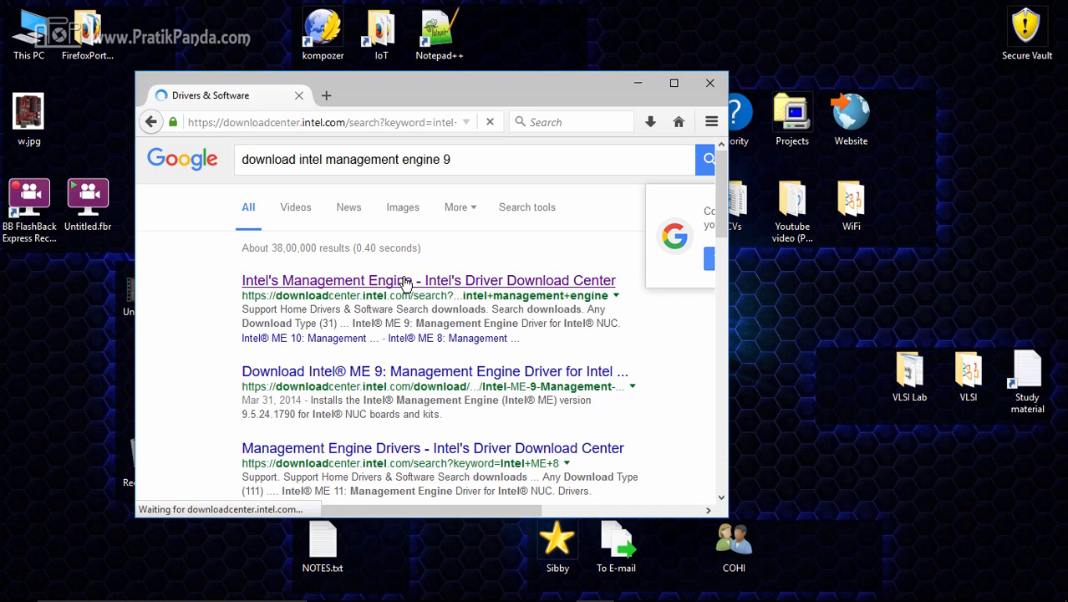
- From Intel's Download Center result, reach the Intel ME: Management Engine Driver 9.5.15.1730 page
{"action": "left_click", "coordinate": [428, 281]}
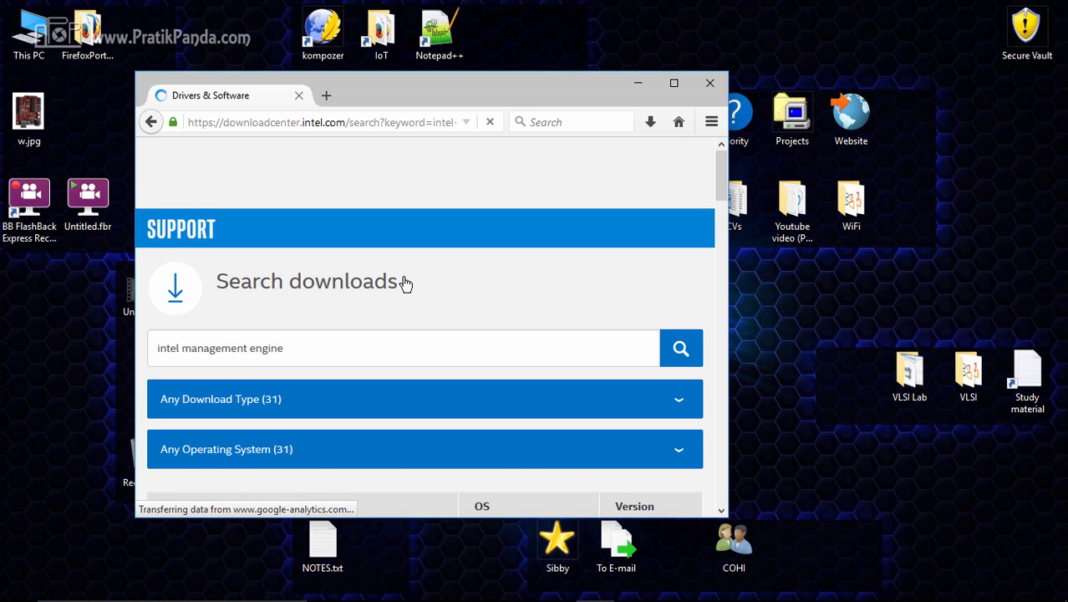
{"action": "scroll", "scroll_direction": "down", "scroll_amount": 3}
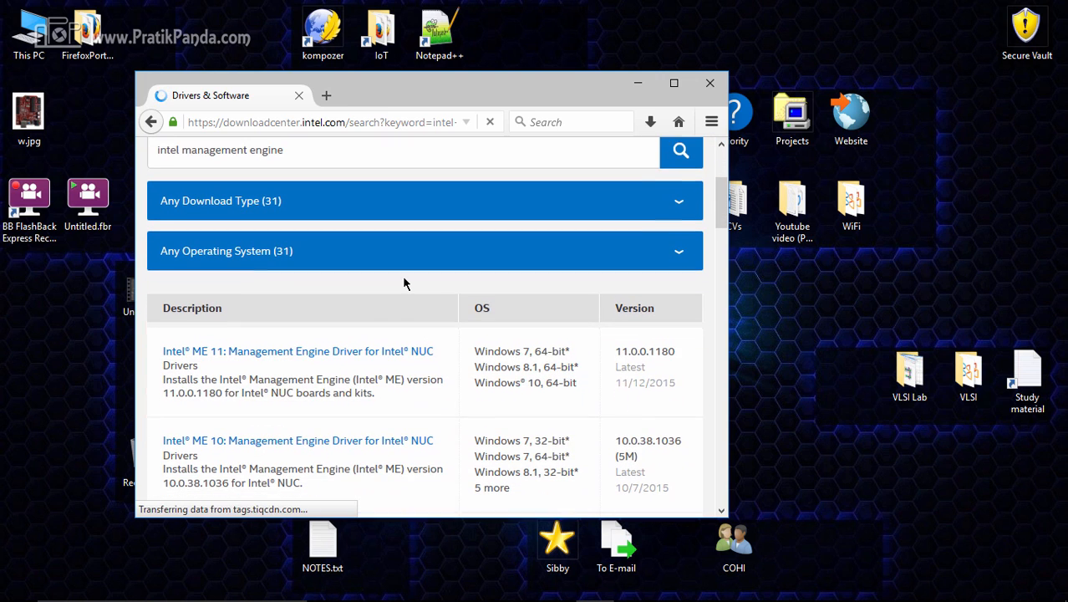
{"action": "scroll", "scroll_direction": "down", "scroll_amount": 3}
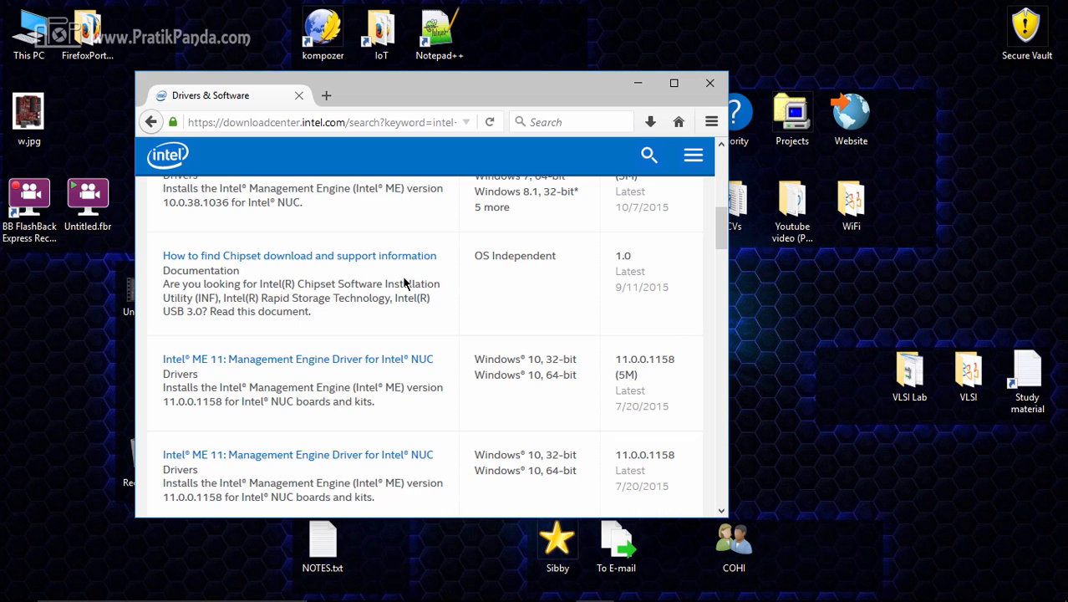
{"action": "scroll", "scroll_direction": "down", "scroll_amount": 3}
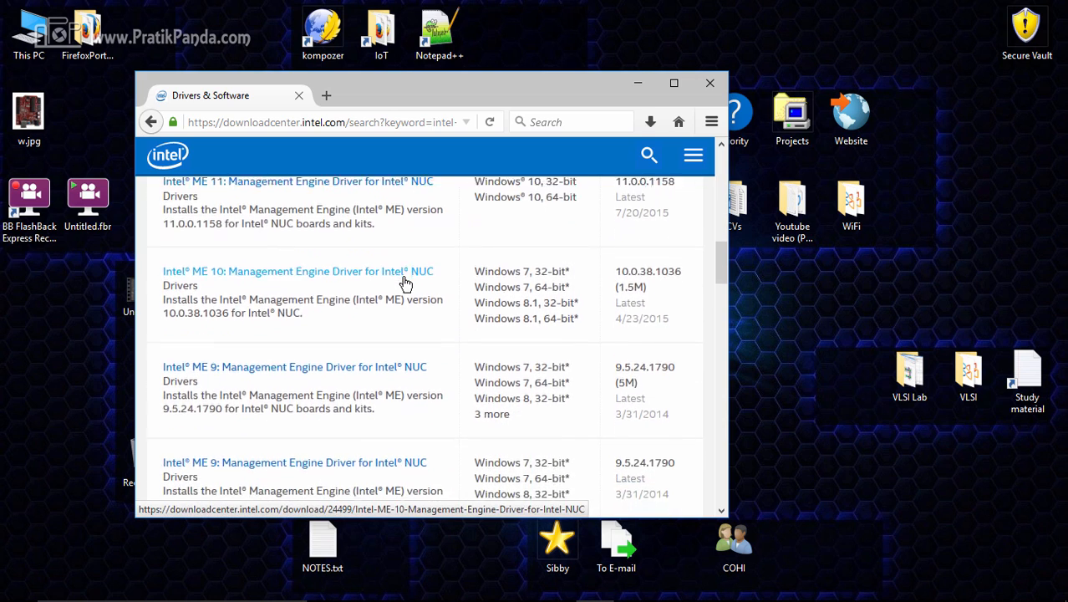
{"action": "scroll", "scroll_direction": "down", "scroll_amount": 3}
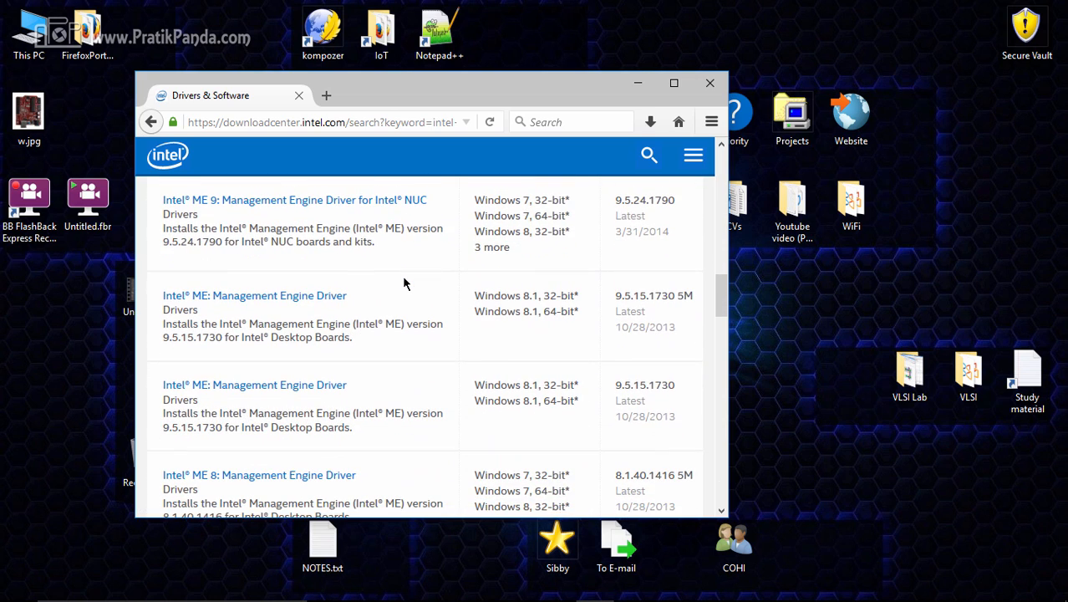
{"action": "mouse_move", "coordinate": [288, 300]}
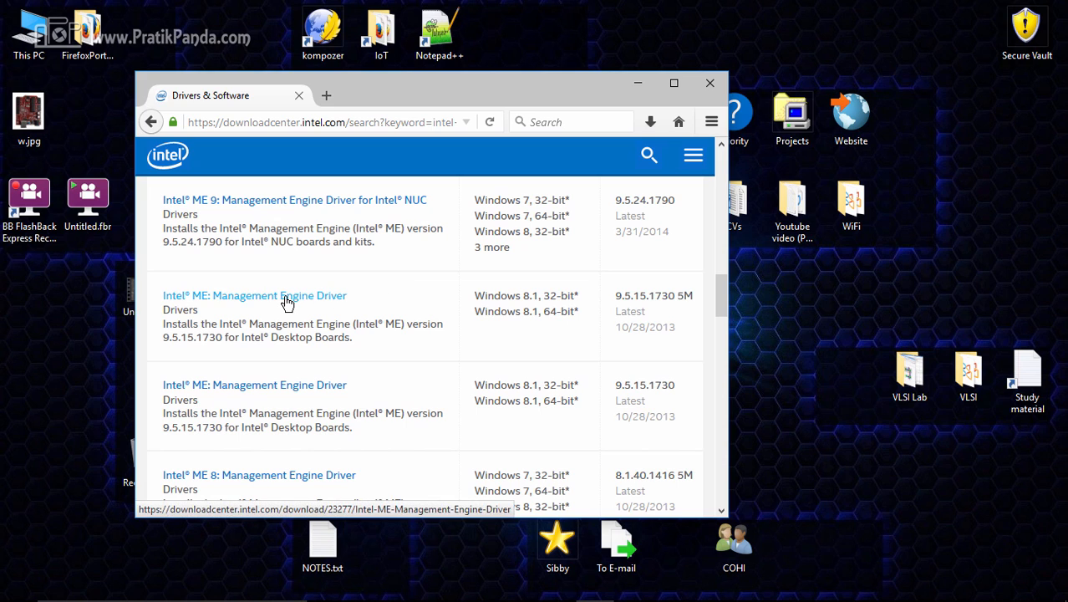
{"action": "left_click", "coordinate": [254, 294]}
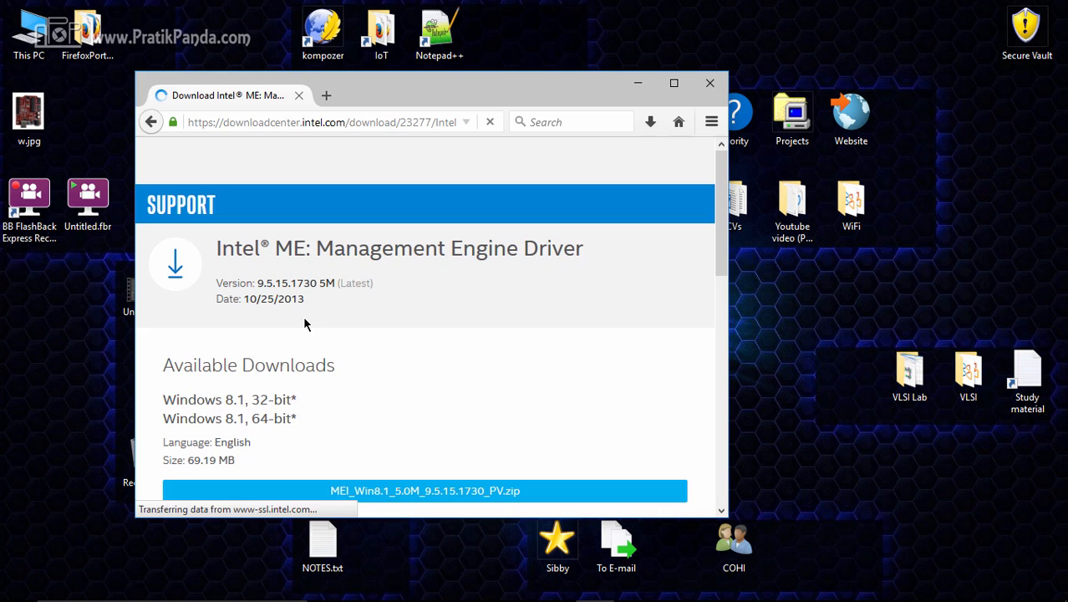
{"action": "scroll", "scroll_direction": "down", "scroll_amount": 3}
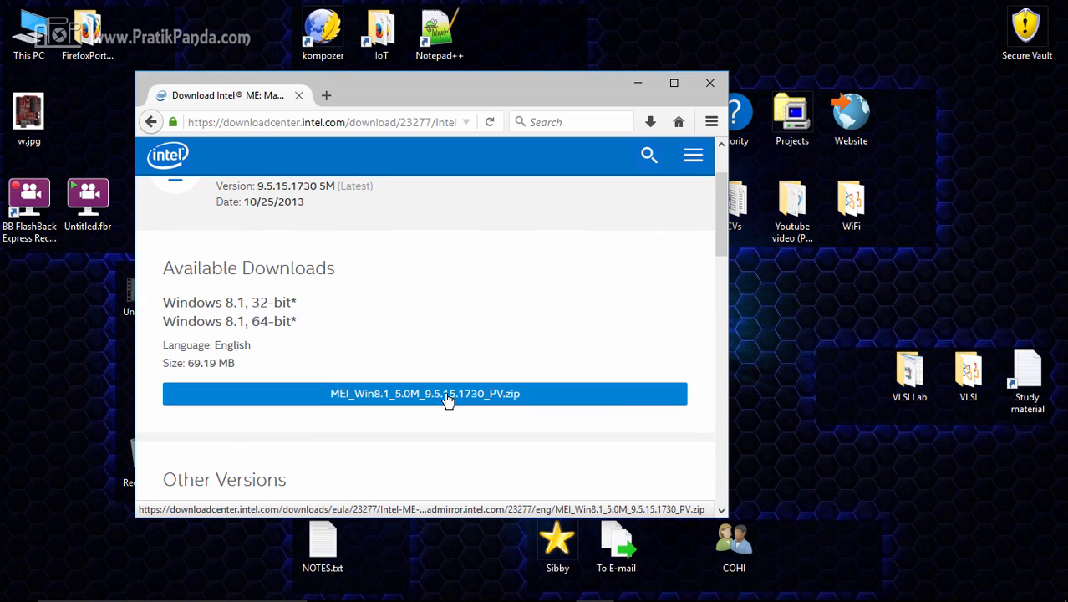
- Accept the license and save MEI_Win8.1_5.0M_9.5.15.1730_PV.zip through Firefox's download dialog
{"action": "left_click", "coordinate": [424, 392]}
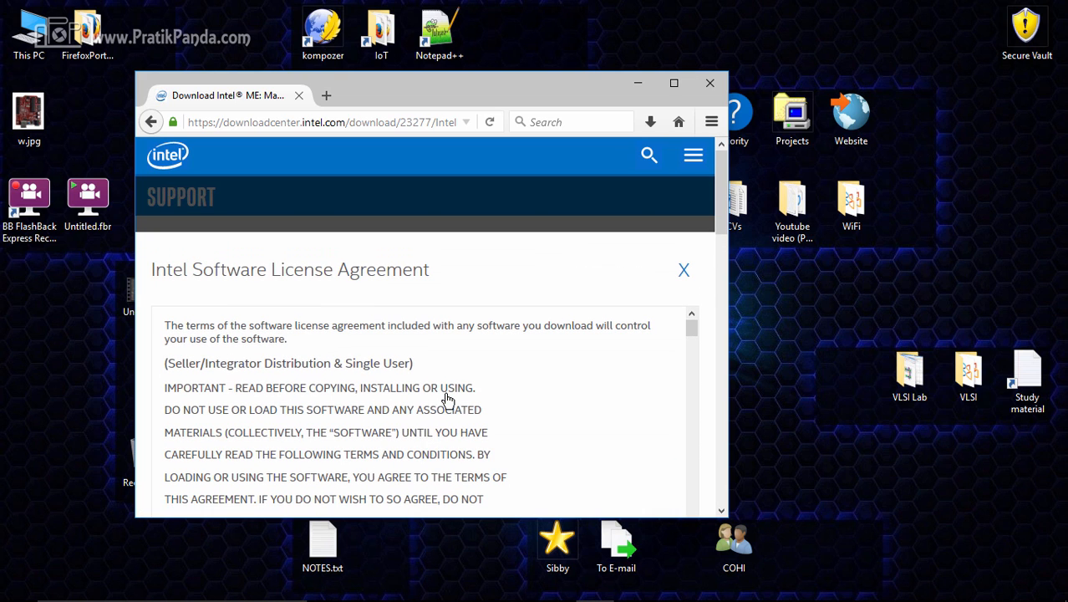
{"action": "scroll", "scroll_direction": "down", "scroll_amount": 3}
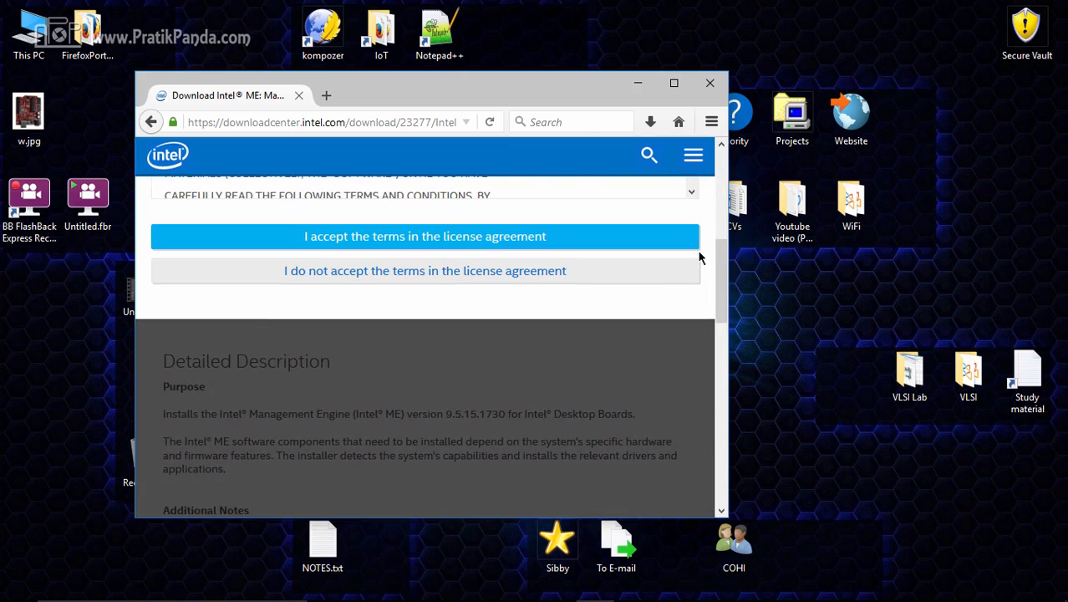
{"action": "left_click", "coordinate": [424, 236]}
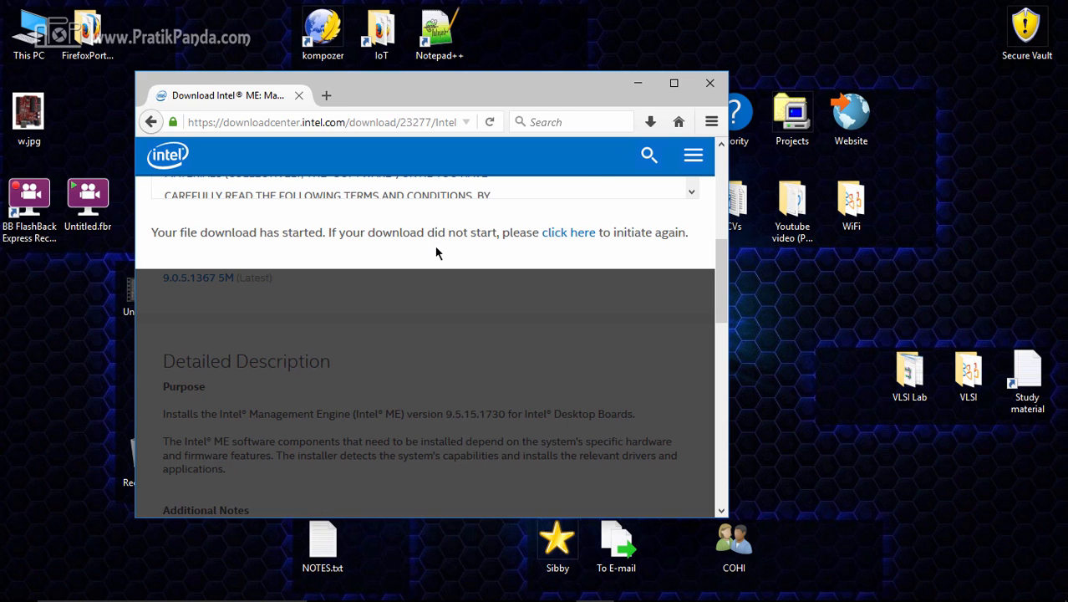
{"action": "left_click", "coordinate": [568, 232]}
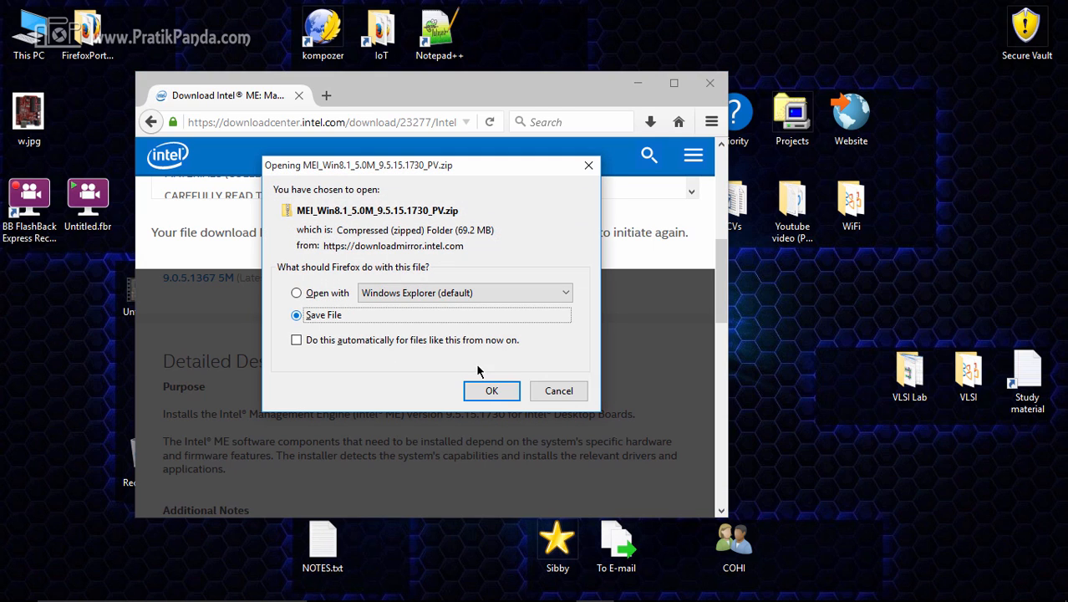
{"action": "left_click", "coordinate": [492, 391]}
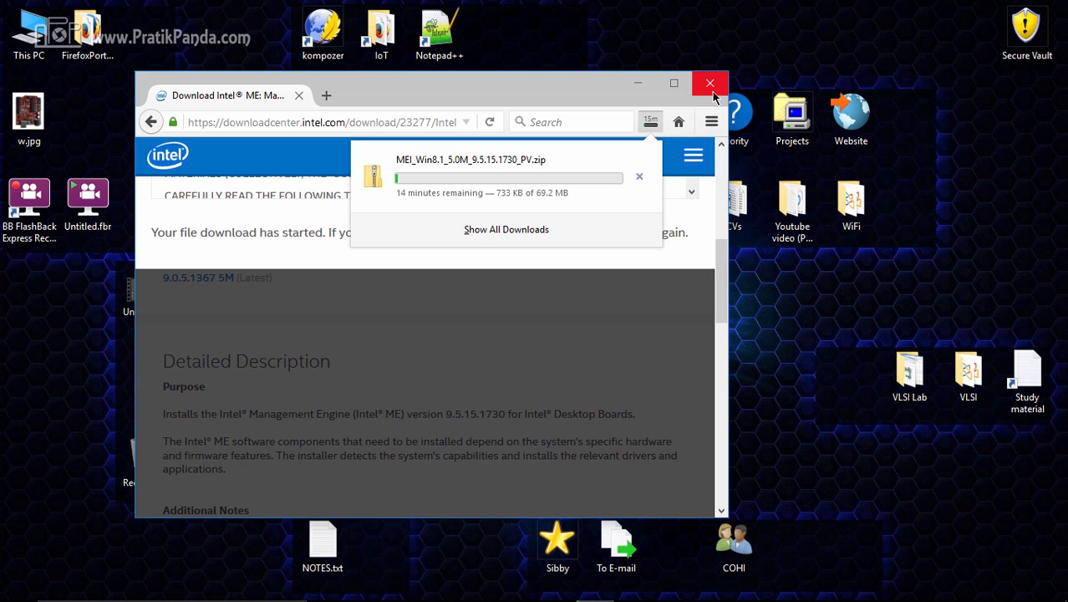